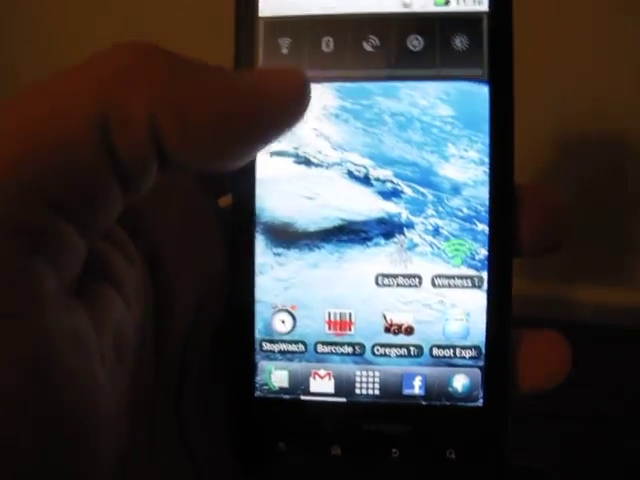
# - Launch EasyRoot from the home screen to root the Droid
pyautogui.click(393, 280)
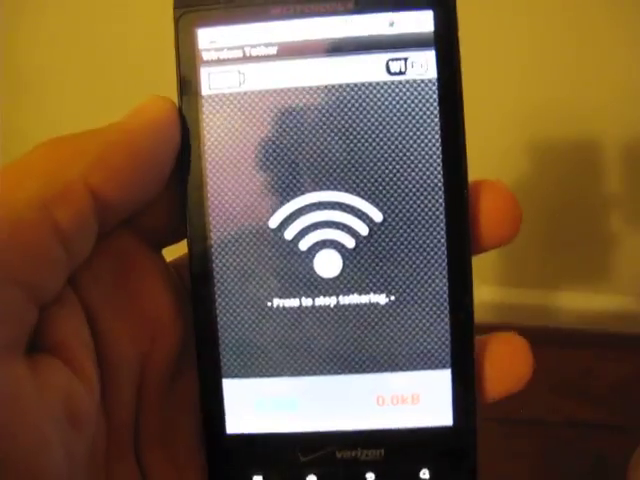
# - Tap the Wi-Fi icon in Wireless Tether to start tethering
pyautogui.click(325, 245)
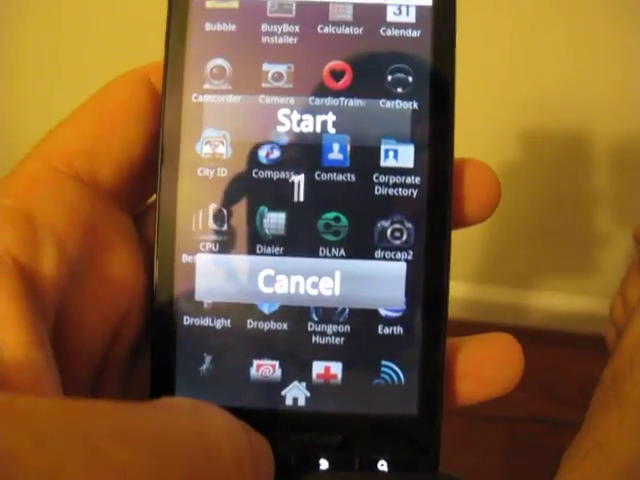
# - Start DroCap's screen capture from its overlay prompt
pyautogui.click(294, 284)
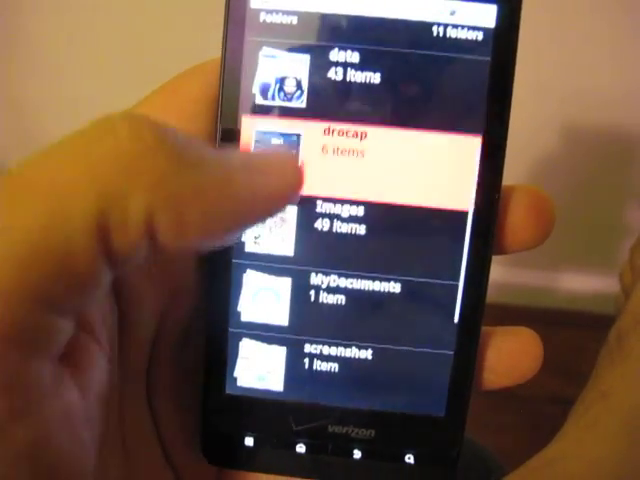
# - Open the drocap folder in Gallery to show its six screenshots
pyautogui.click(350, 145)
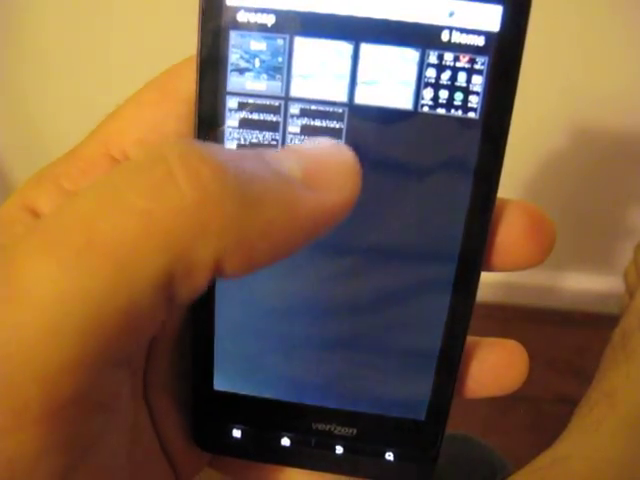